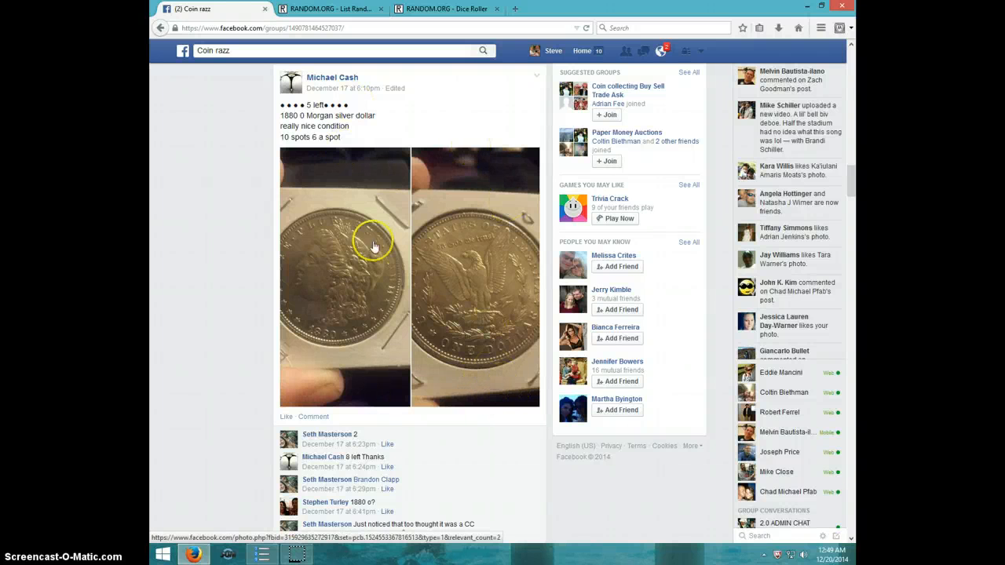
mouse_move(456, 393)
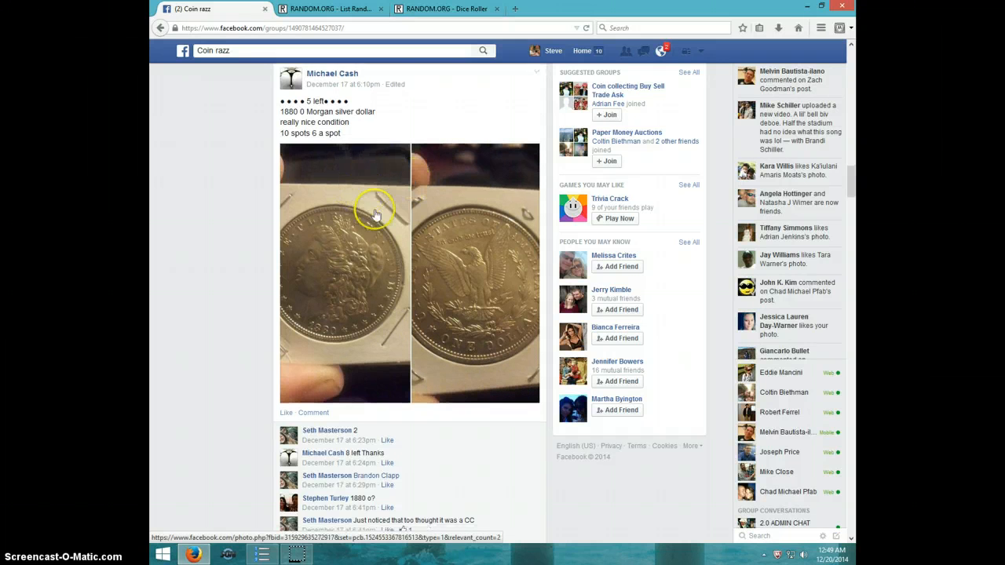
- Reply 'LIVE' under the numbered raffle spot list in the coin group thread
scroll("down", 3)
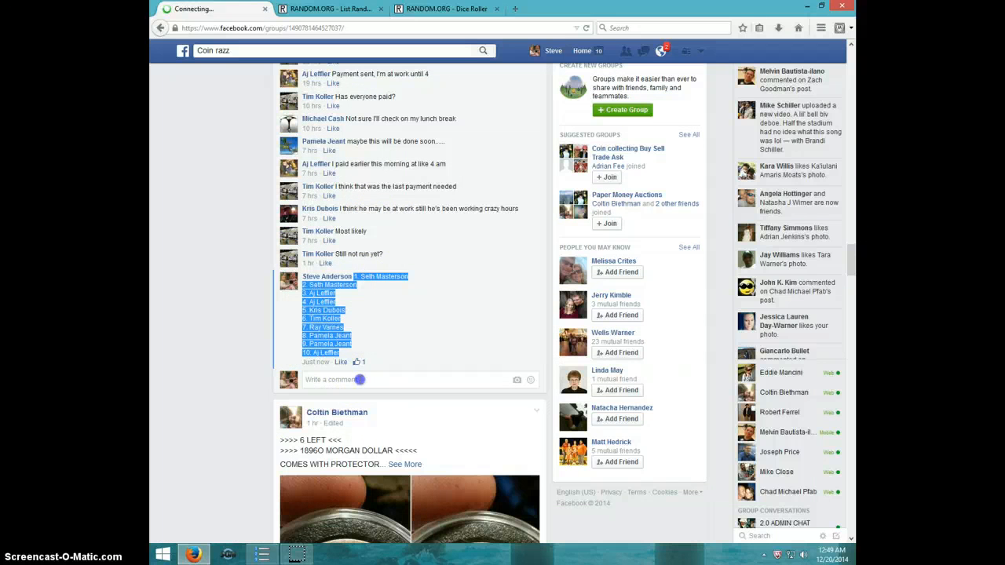
type("LIVE")
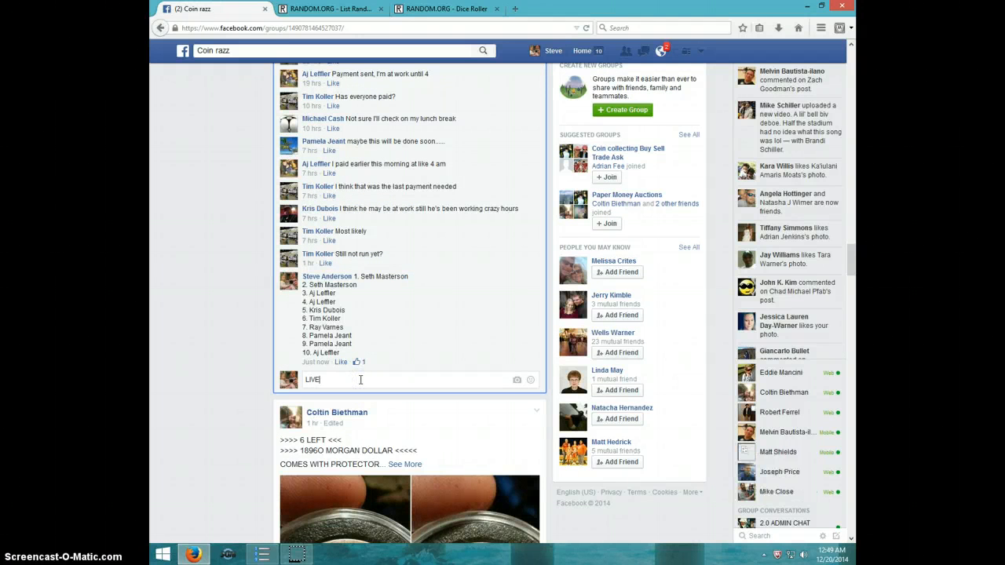
key("Enter")
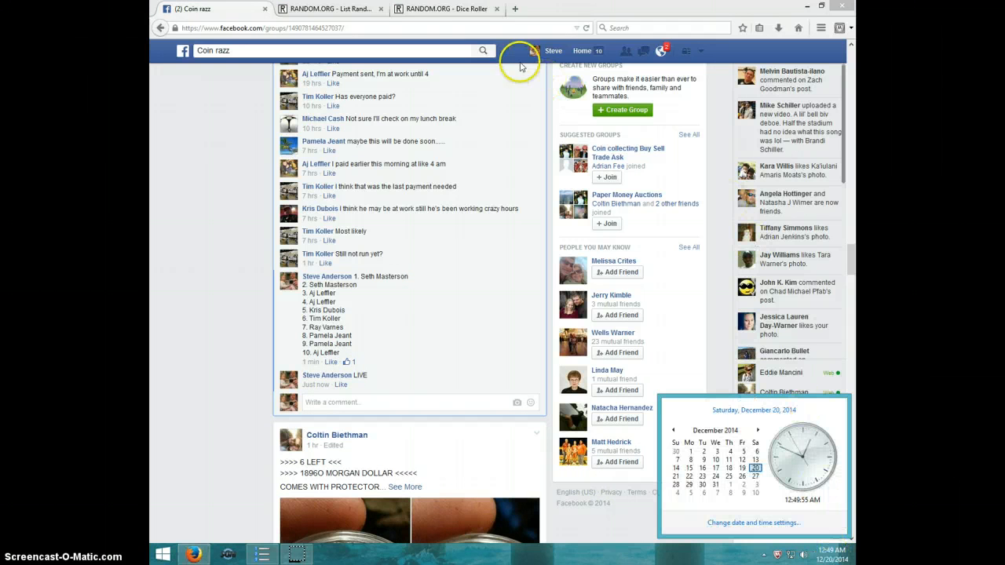
- Roll the two virtual dice on RANDOM.ORG, then roll them again
left_click(446, 10)
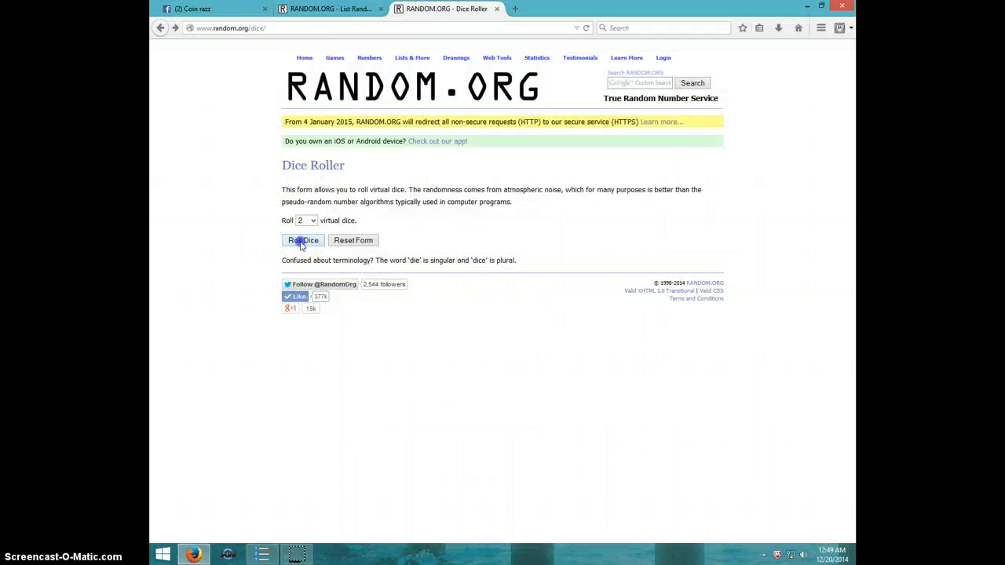
left_click(302, 240)
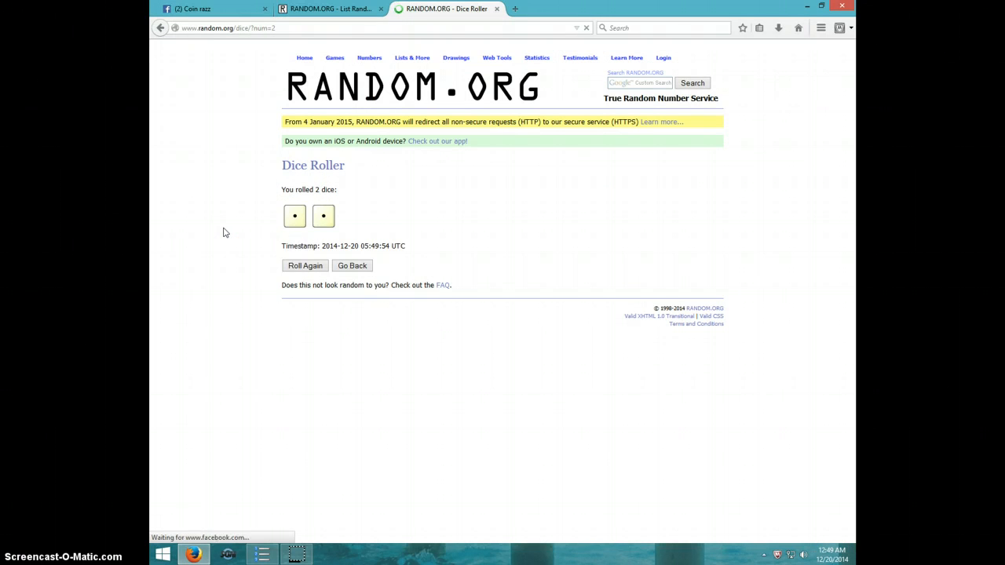
left_click(304, 265)
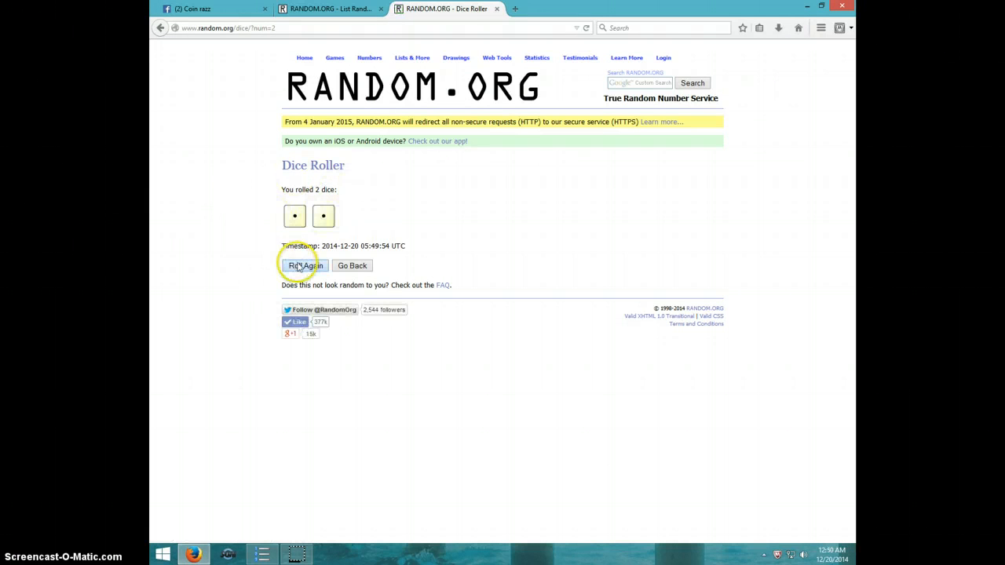
left_click(303, 266)
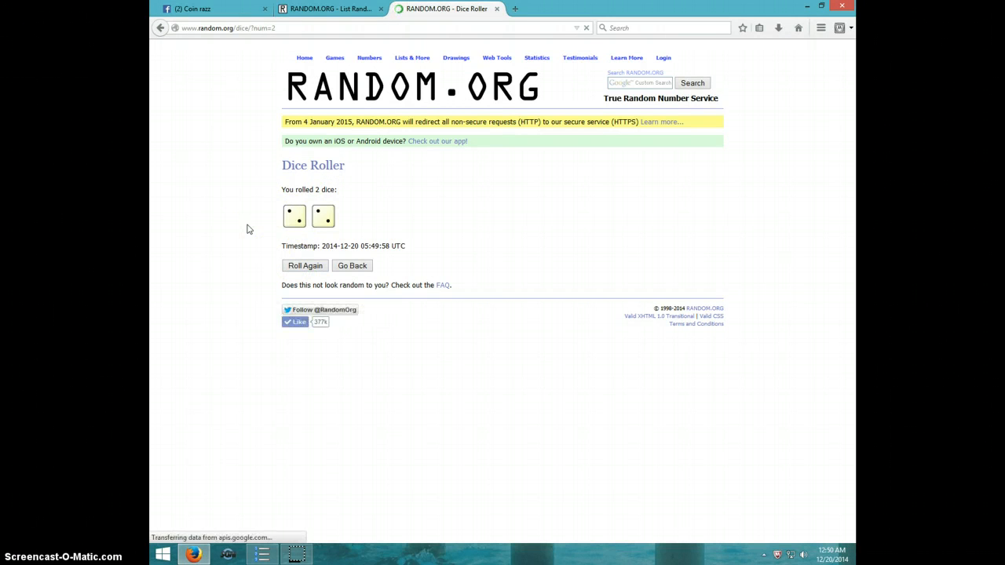
- Bring up the List Randomizer with the ten raffle names, checking the dice result and clock
left_click(327, 10)
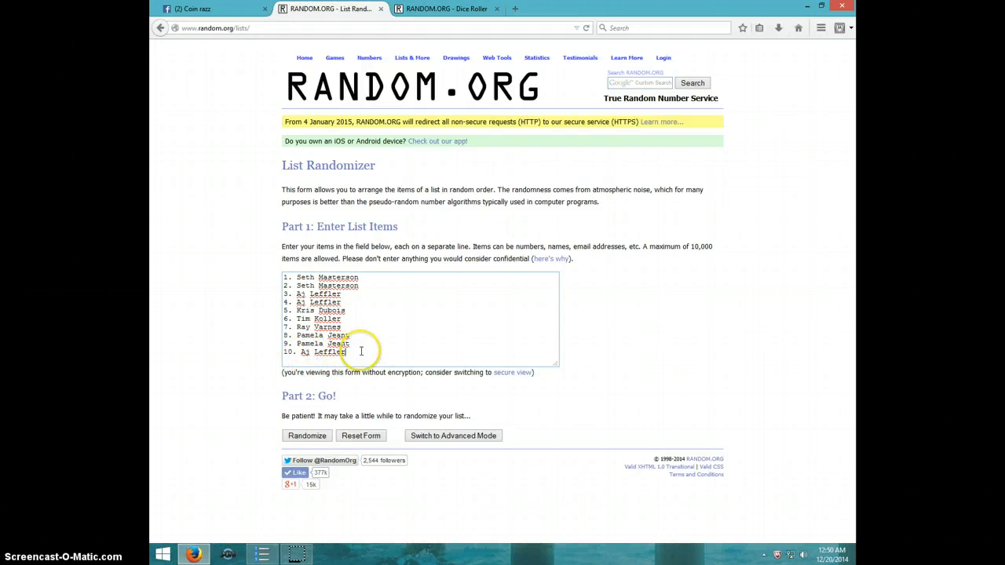
left_click(443, 10)
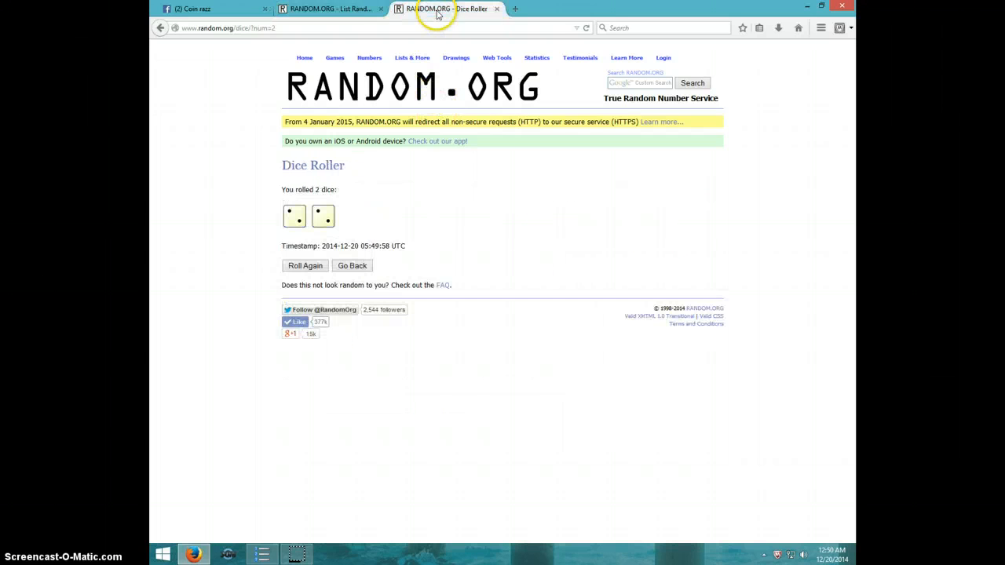
left_click(329, 9)
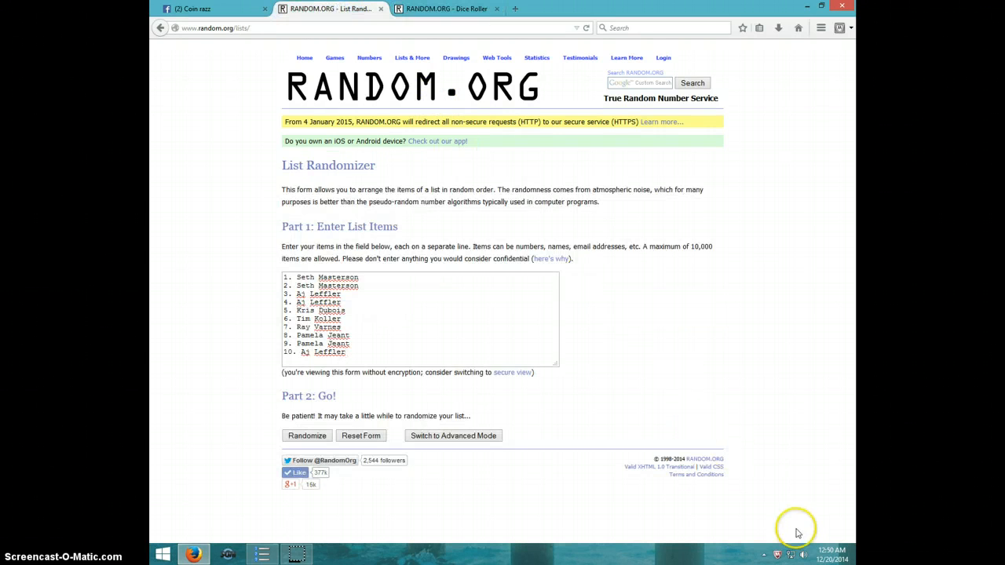
left_click(833, 556)
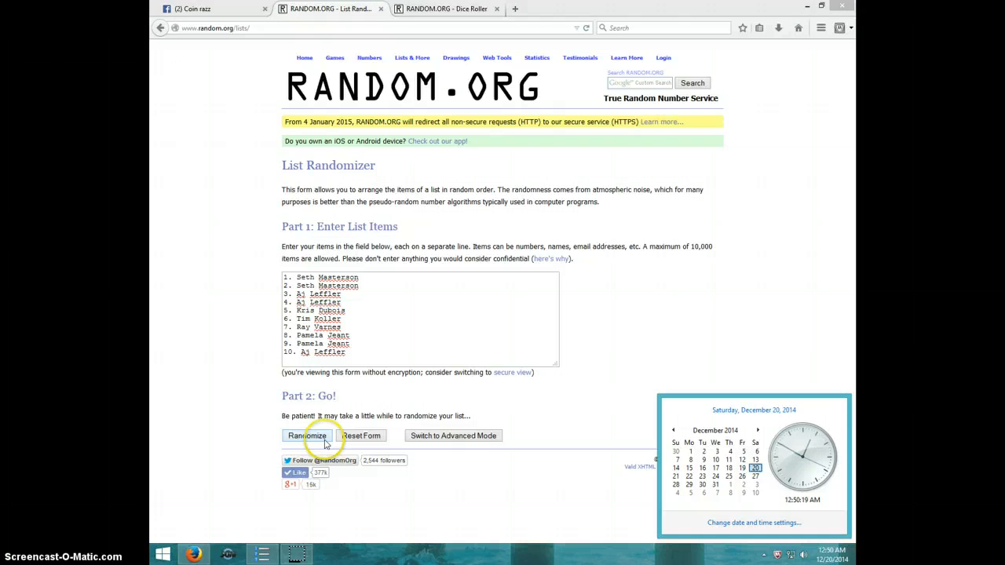
left_click(309, 437)
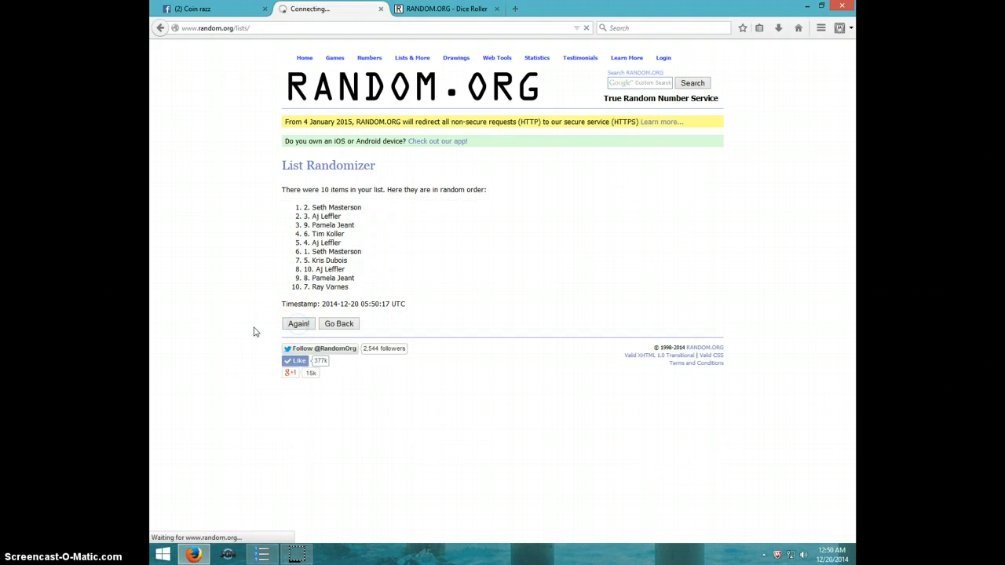
left_click(298, 323)
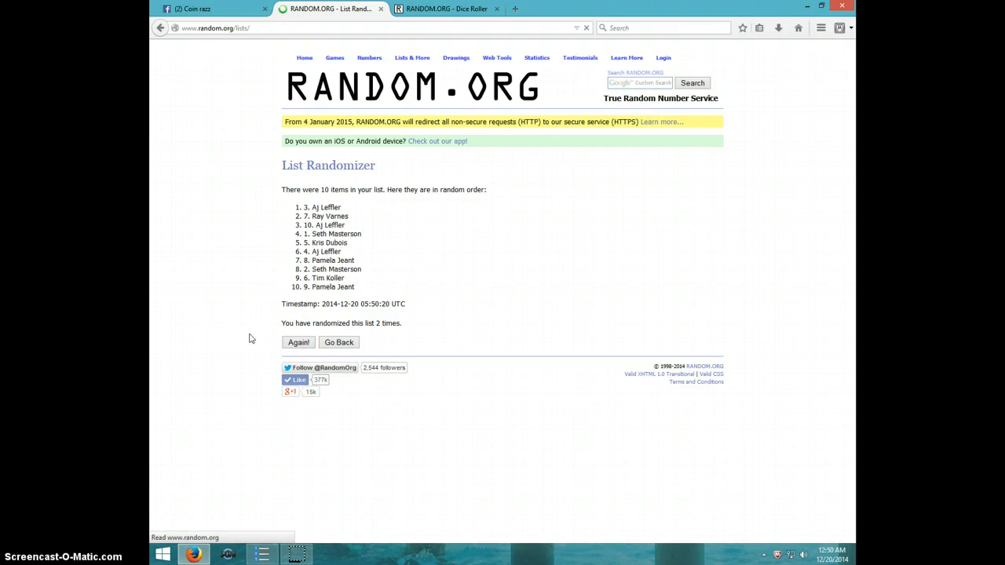
left_click(298, 342)
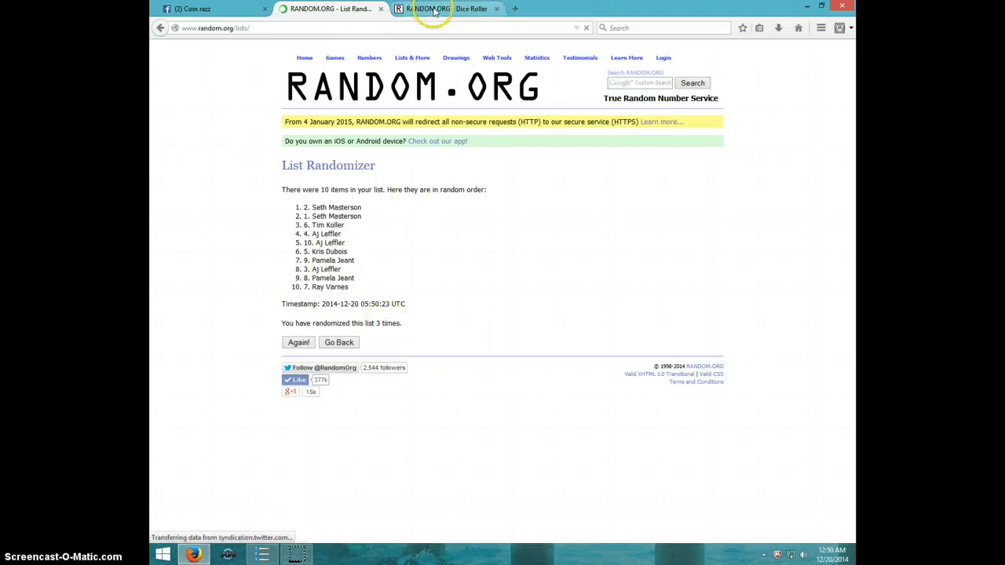
left_click(448, 9)
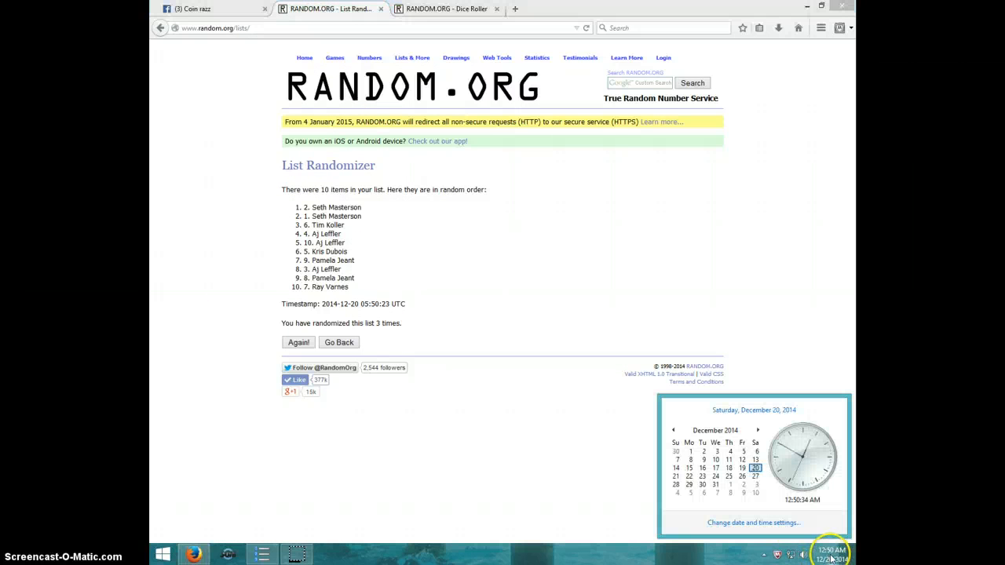
mouse_move(295, 355)
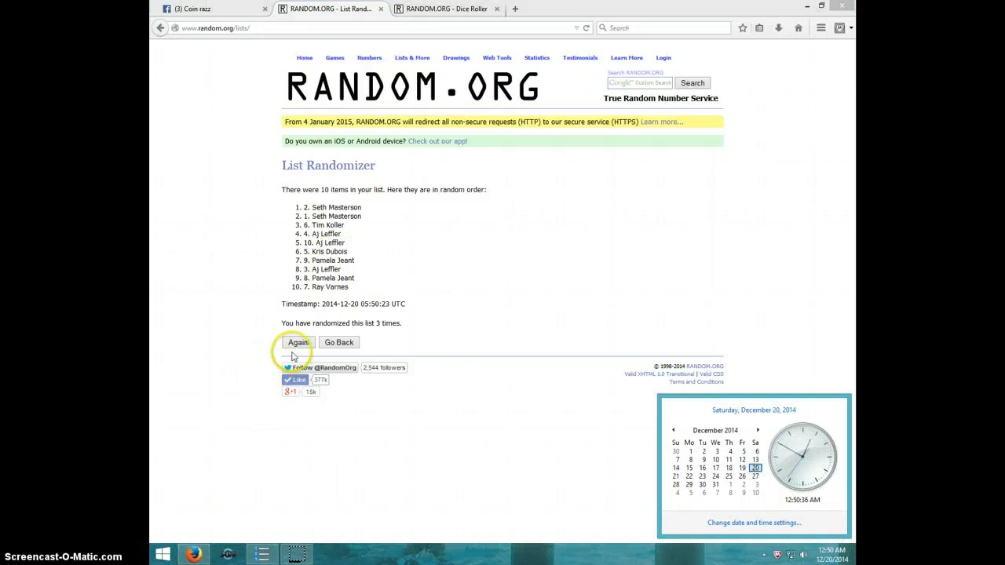
left_click(297, 342)
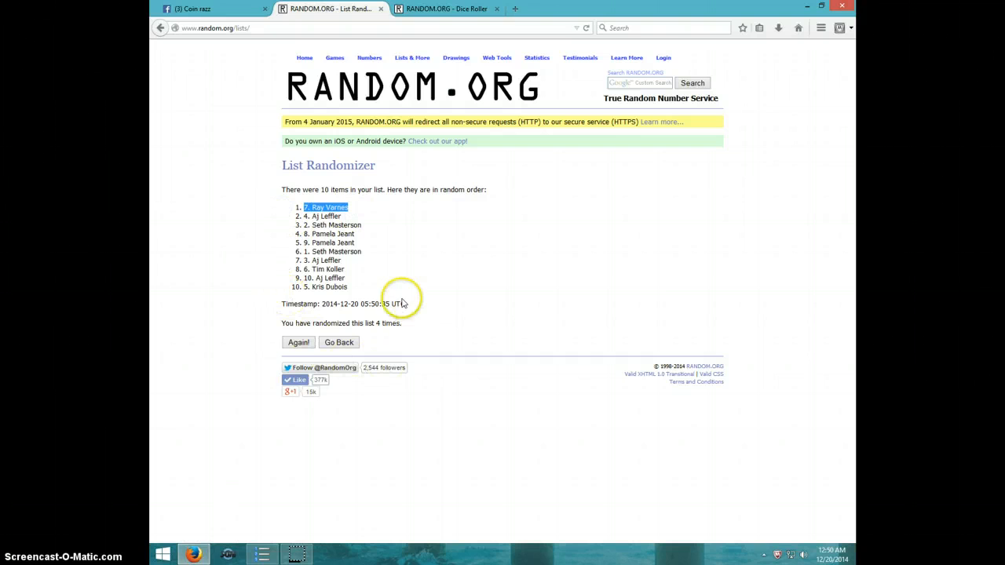
mouse_move(430, 9)
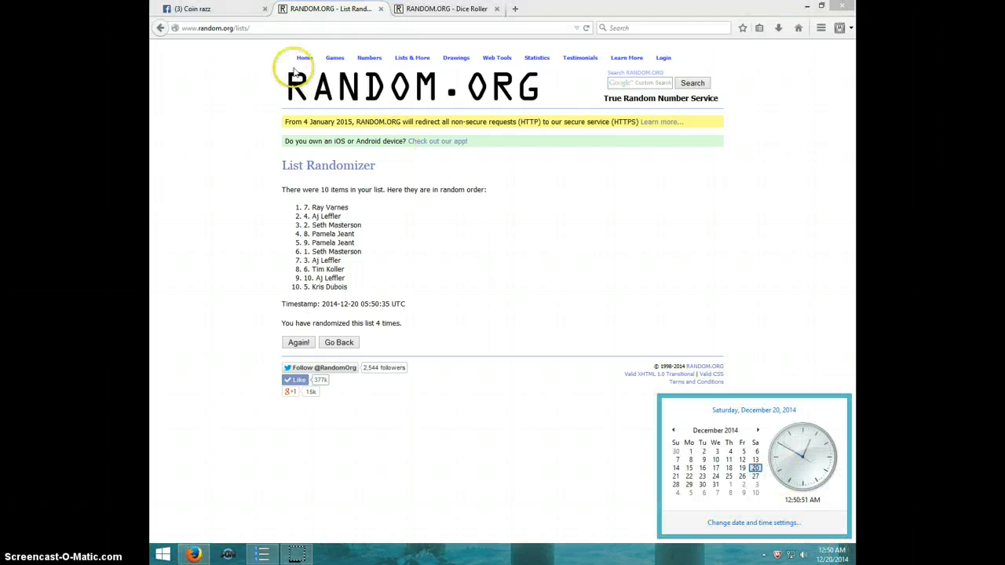
- Reply 'DONE' below the LIVE comment in the Facebook raffle thread
left_click(196, 10)
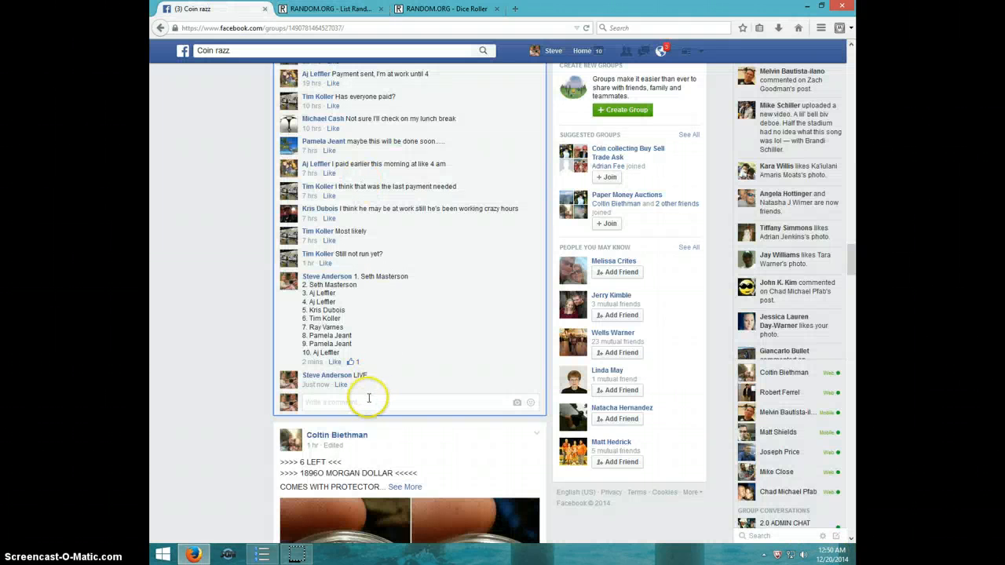
type("DON")
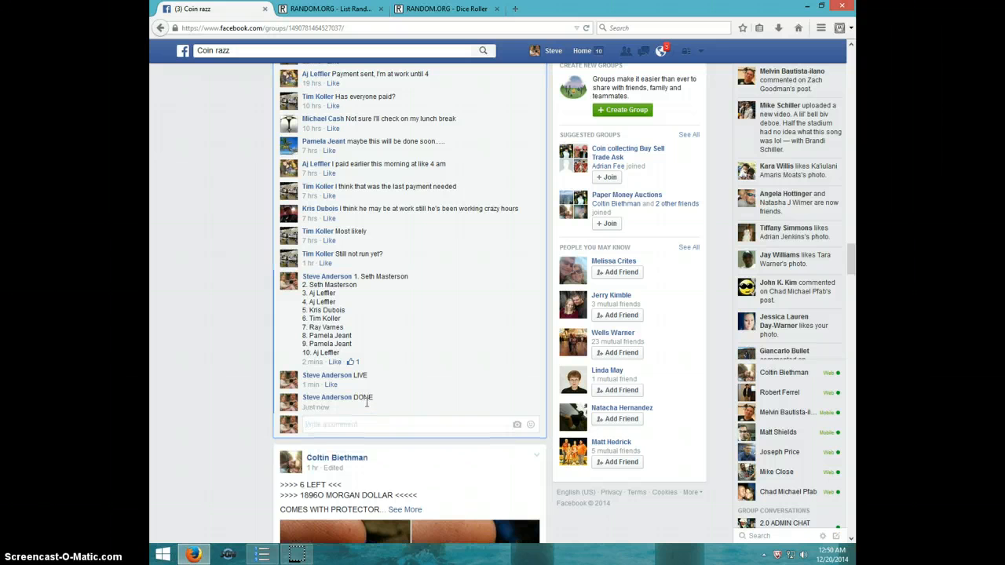
left_click(829, 556)
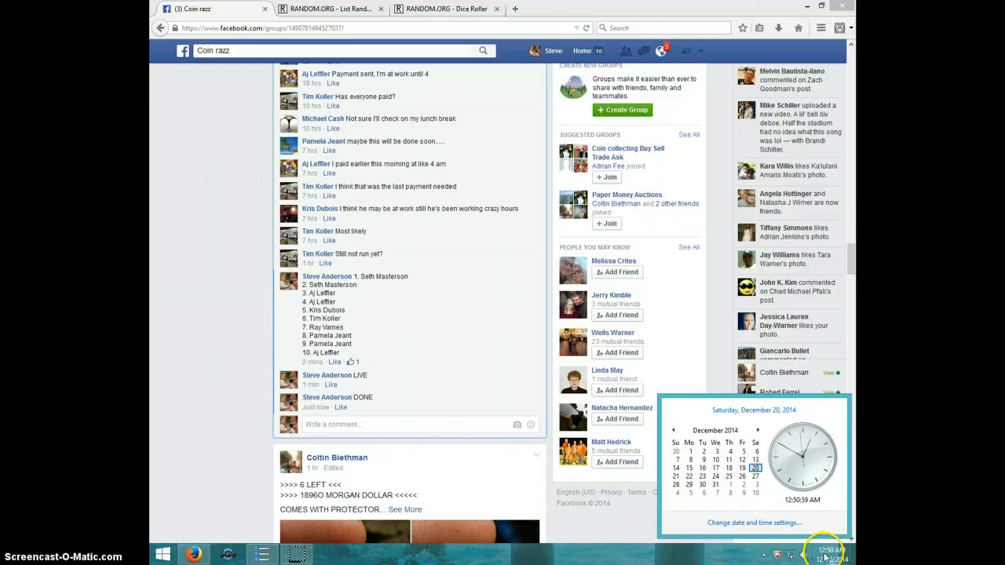
mouse_move(318, 521)
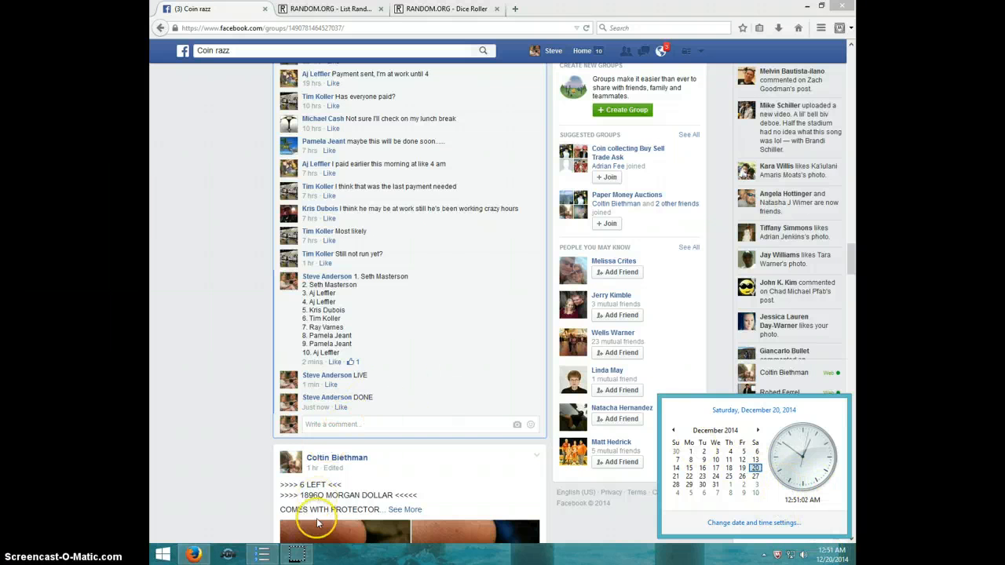